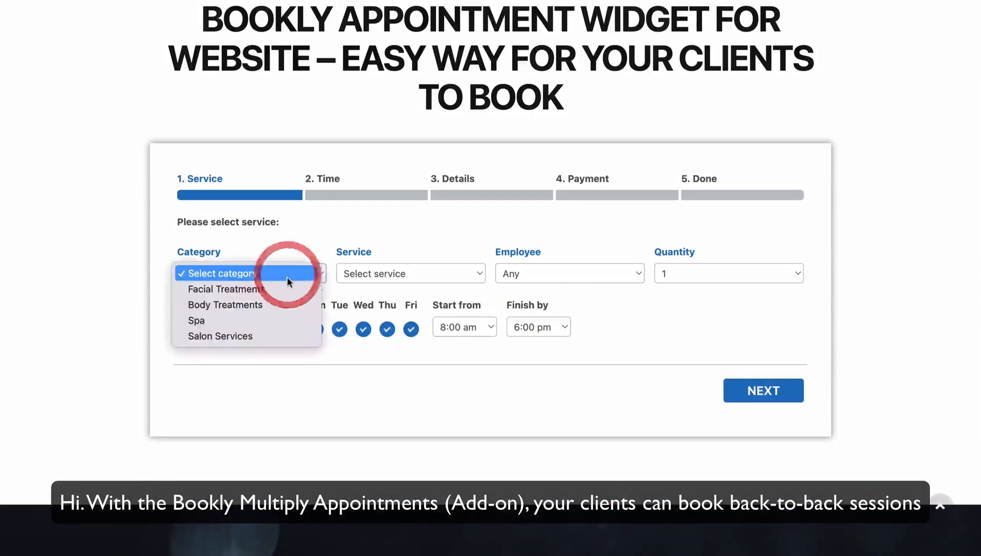
Step: Book Hydration Facial Treatment with Quantity 2 at 8:00 am Thursday, August 25 and continue past details
{"action": "left_click", "coordinate": [225, 288]}
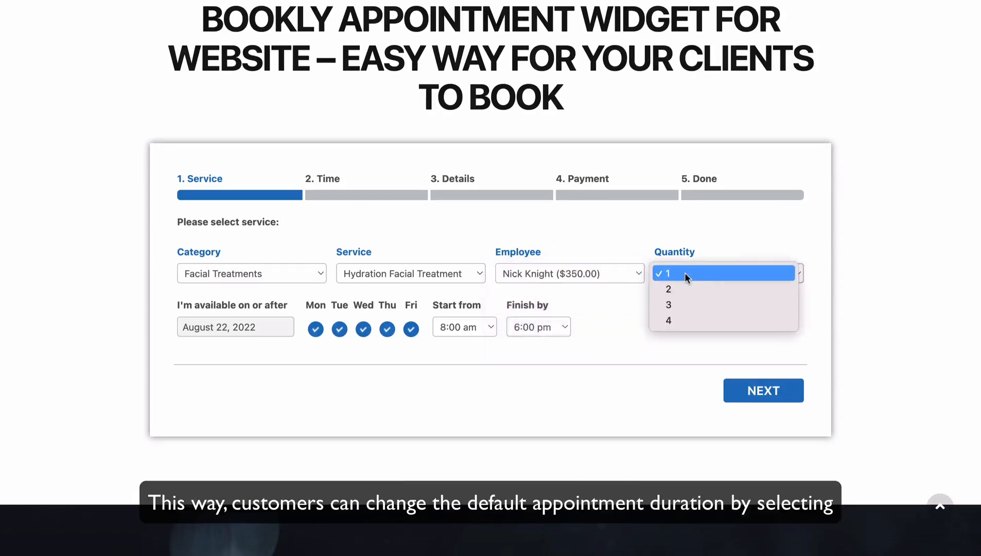
{"action": "left_click", "coordinate": [668, 290]}
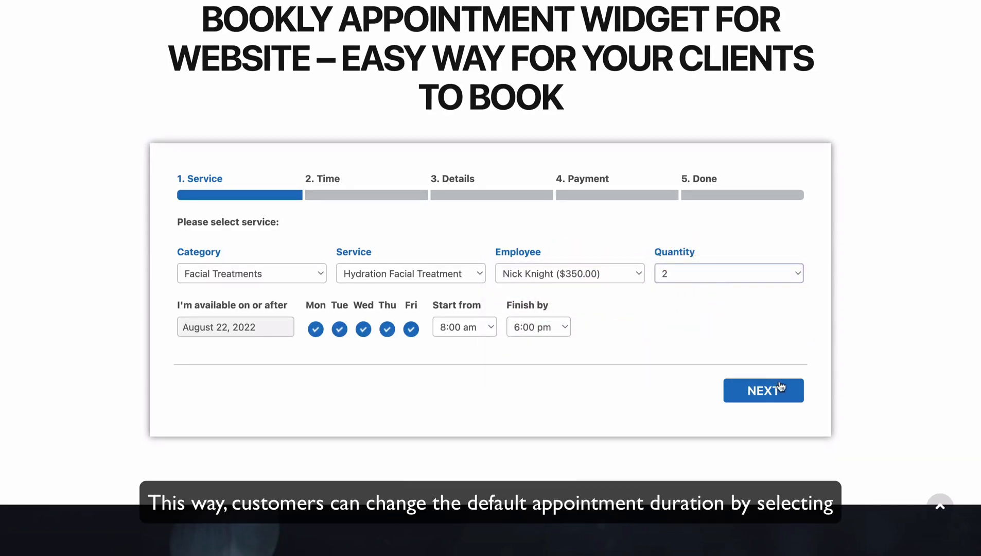
{"action": "left_click", "coordinate": [762, 390]}
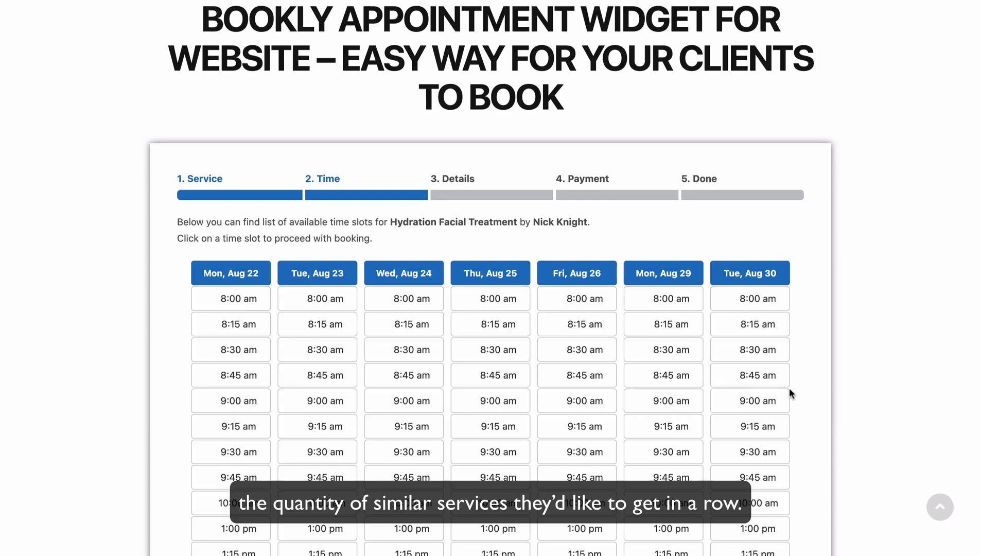
{"action": "left_click", "coordinate": [490, 298]}
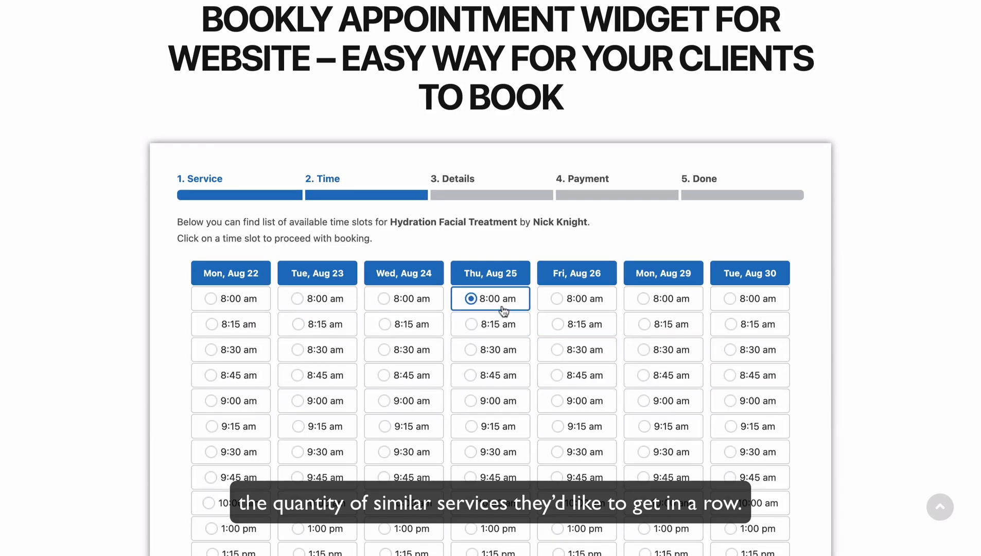
{"action": "left_click", "coordinate": [490, 299]}
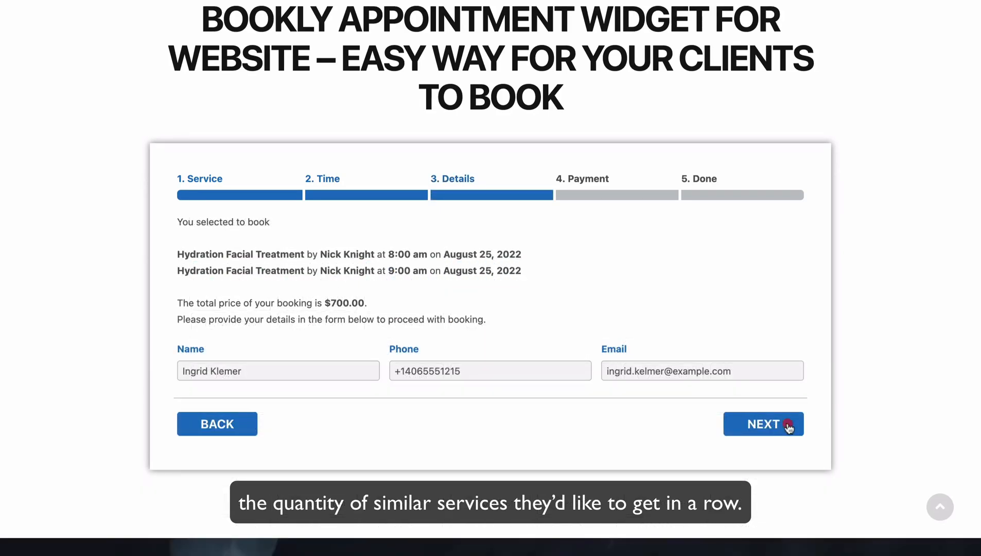
{"action": "left_click", "coordinate": [762, 425]}
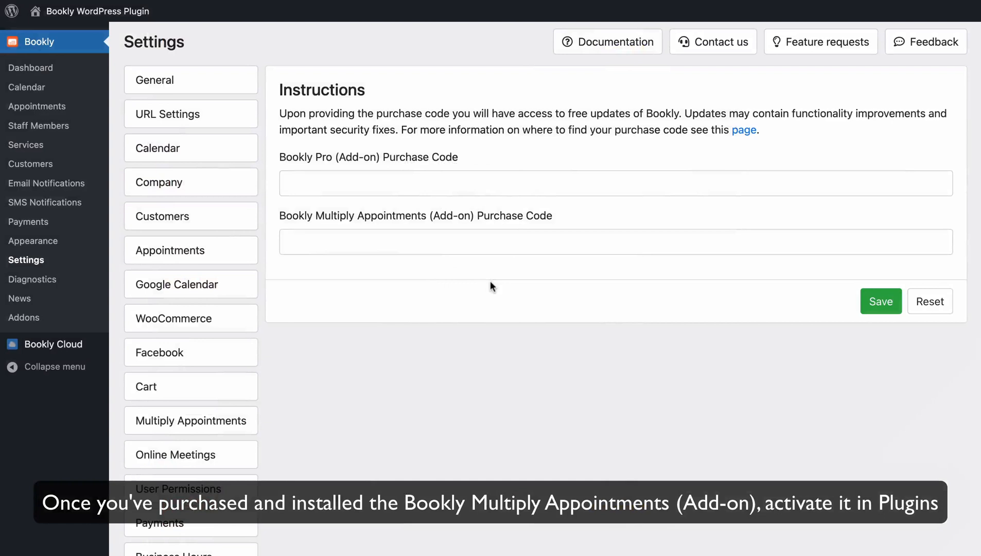
Step: Visit the Multiply Appointments purchase code field, then the Quantity field title in Appearance settings
{"action": "left_click", "coordinate": [615, 242]}
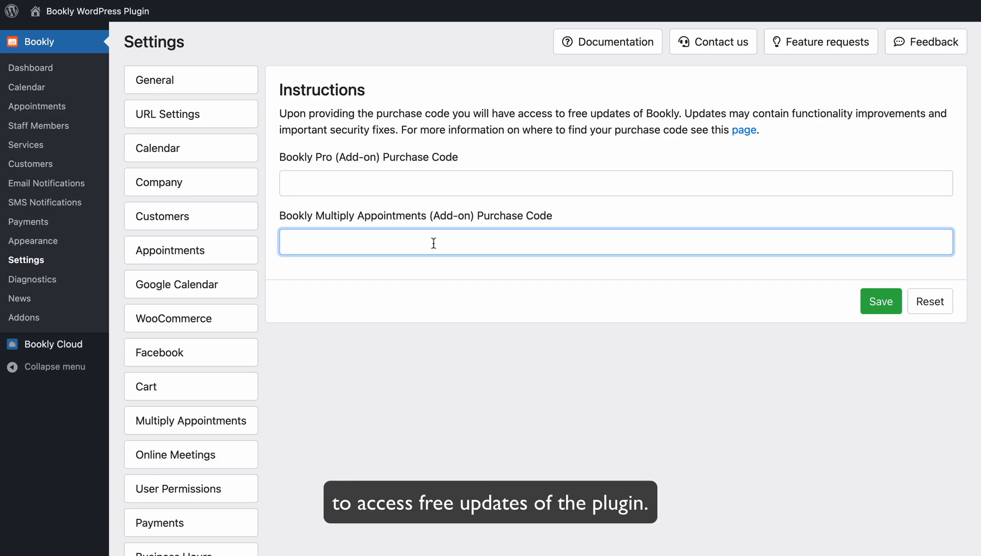
{"action": "left_click", "coordinate": [191, 420]}
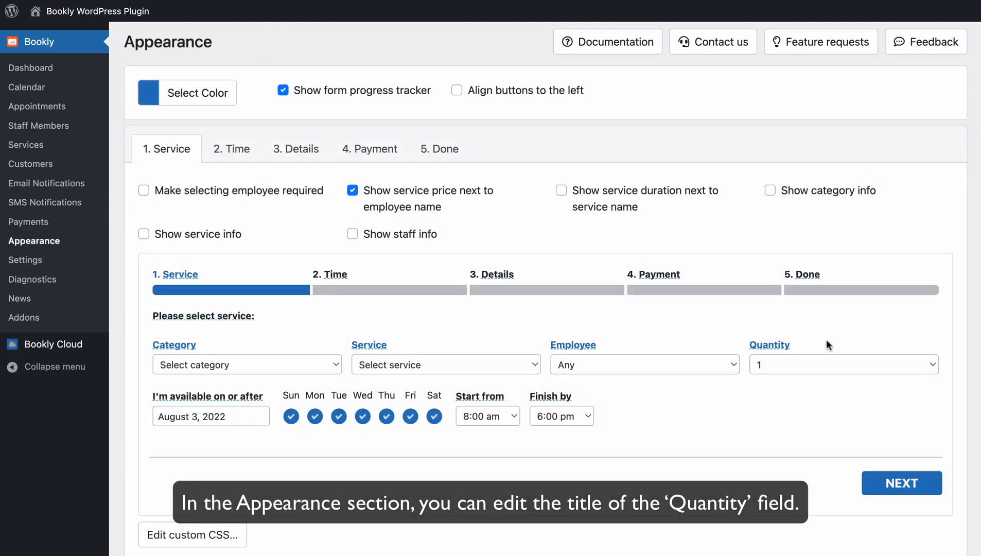
{"action": "left_click", "coordinate": [769, 343]}
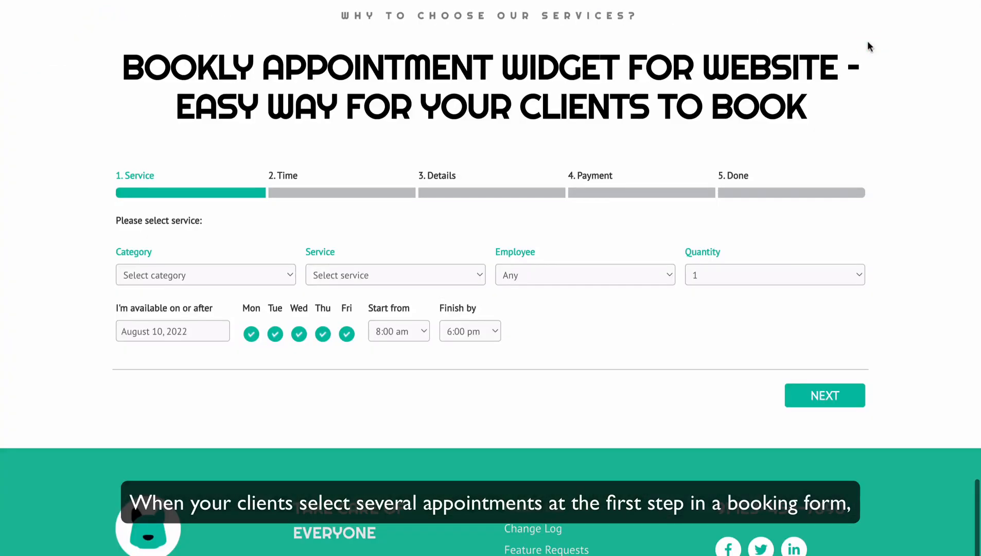
Step: Request Dog walking with Quantity 2 and show available time slots
{"action": "left_click", "coordinate": [395, 275]}
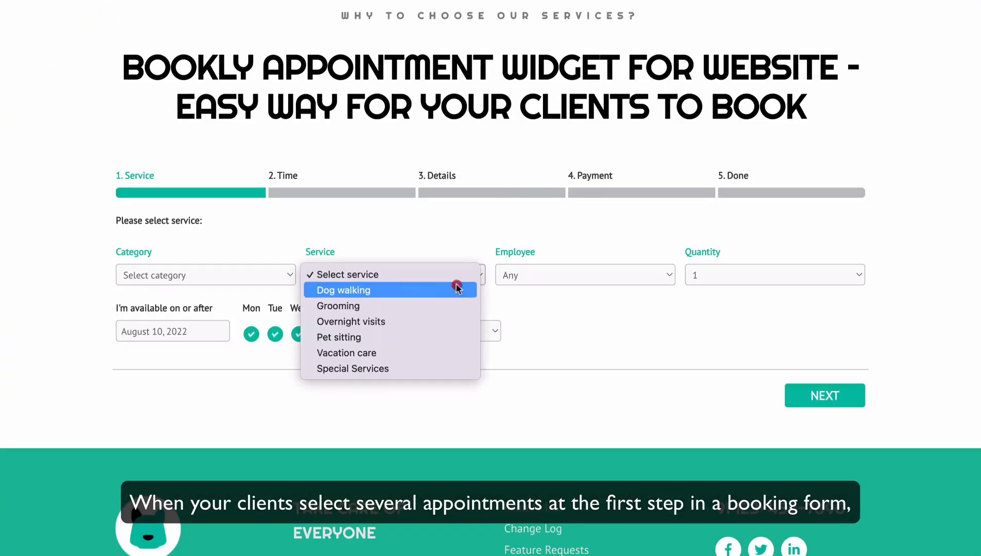
{"action": "left_click", "coordinate": [774, 274]}
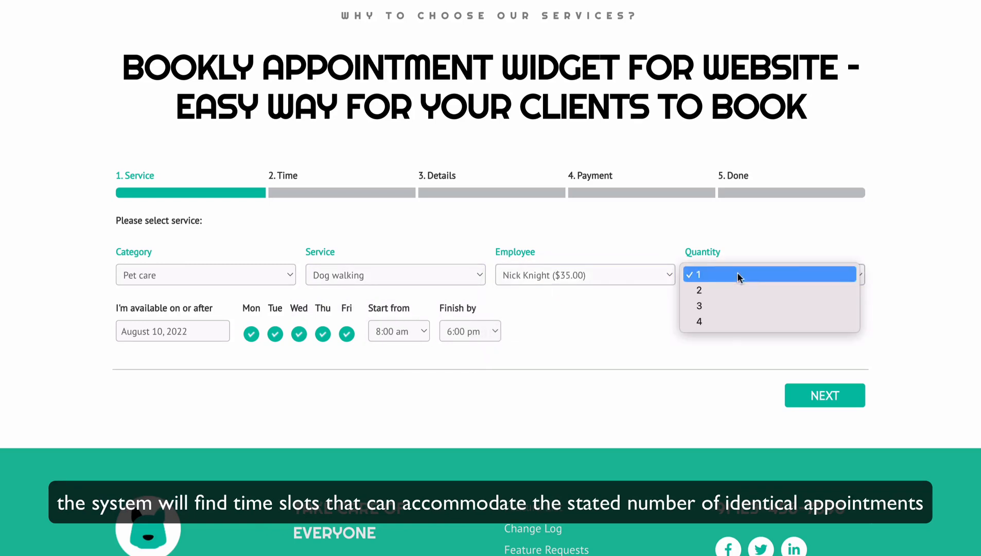
{"action": "left_click", "coordinate": [699, 291]}
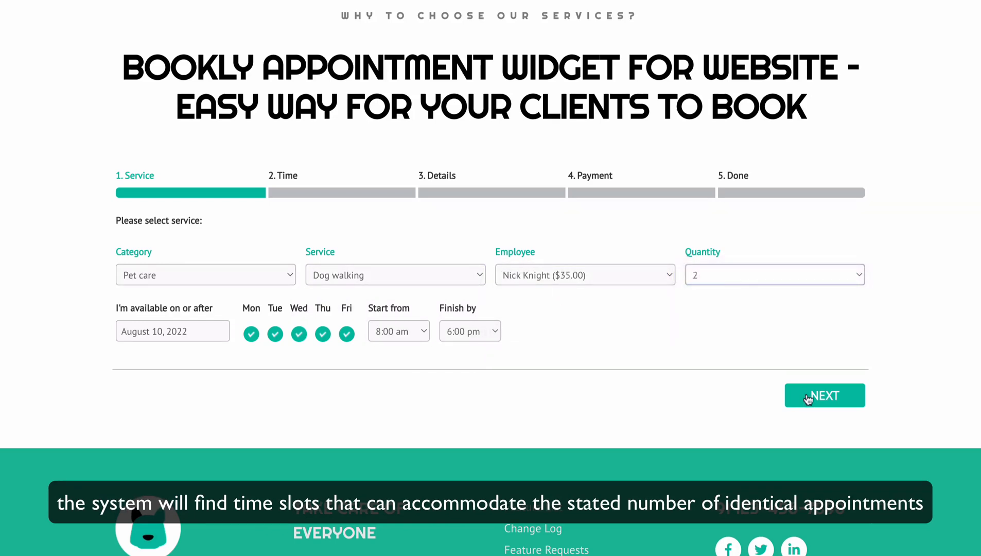
{"action": "left_click", "coordinate": [824, 395]}
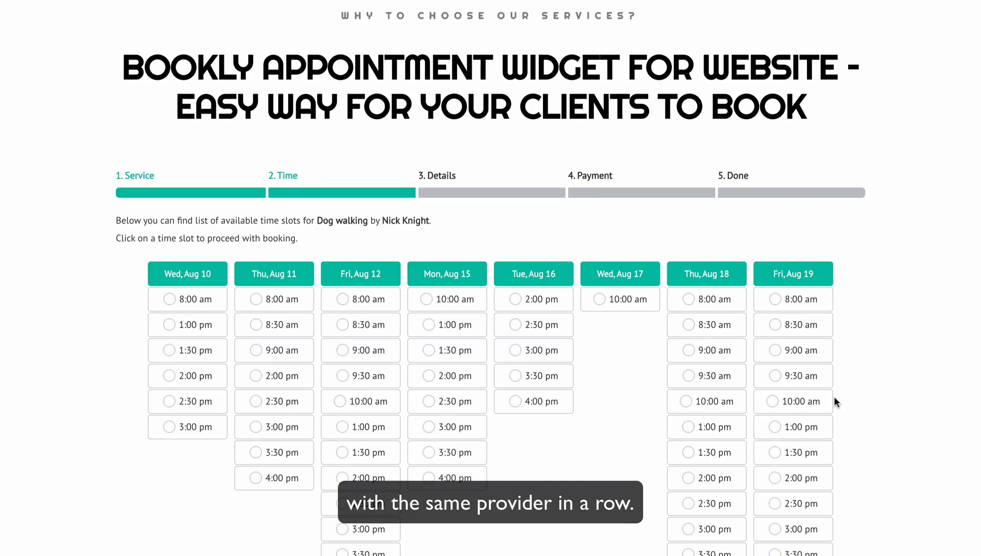
{"action": "mouse_move", "coordinate": [854, 401]}
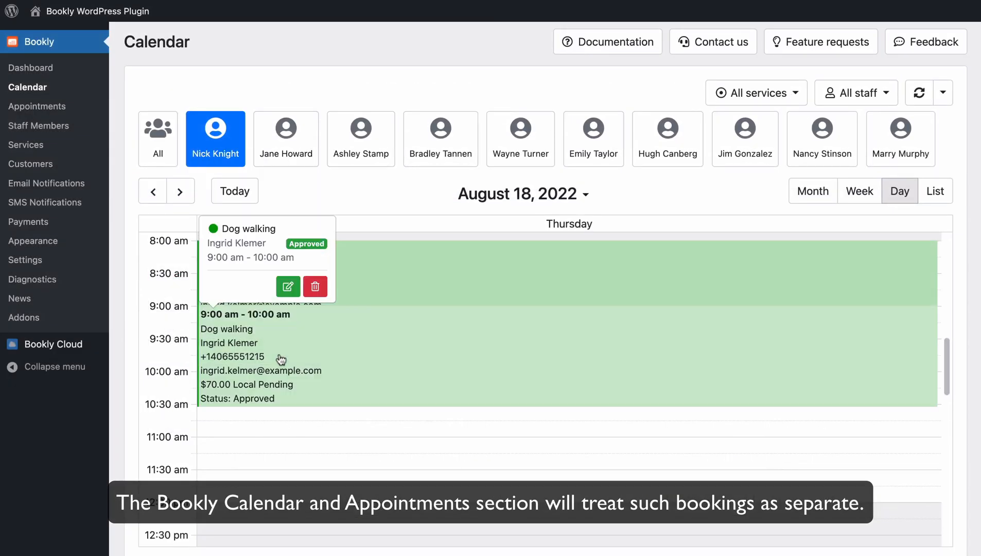
Step: Review the separate Dog walking calendar entries and the combined payment's details
{"action": "left_click", "coordinate": [37, 106]}
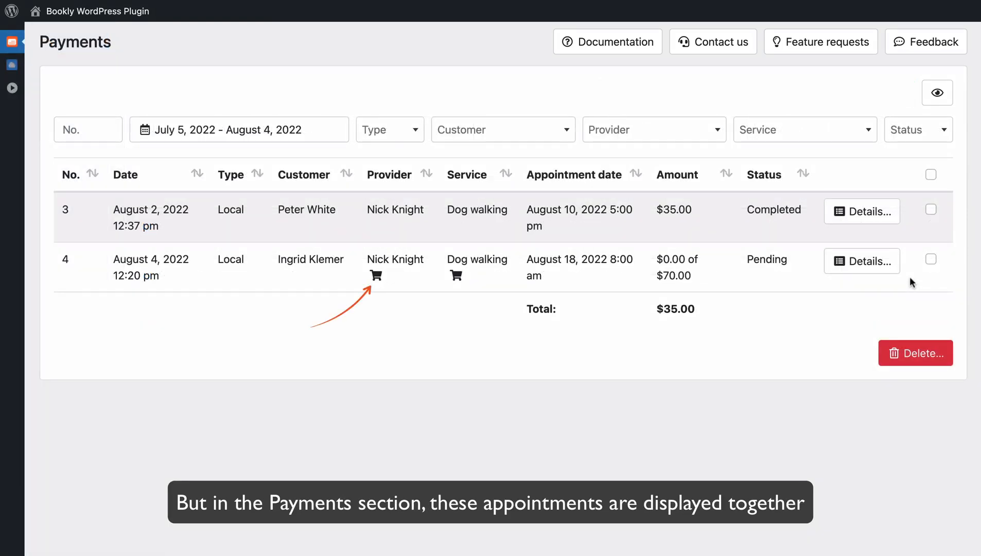
{"action": "left_click", "coordinate": [861, 260]}
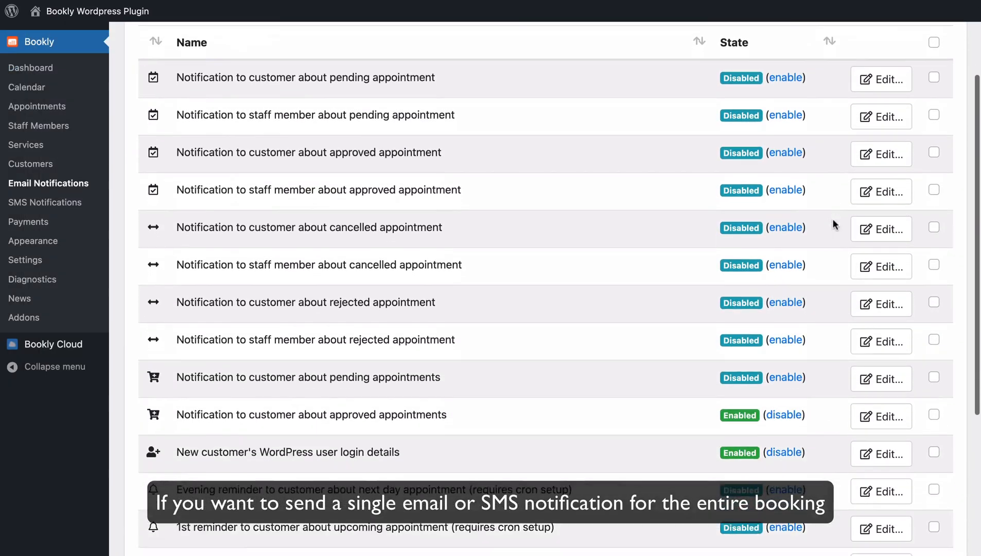
Step: Edit the approved-appointments customer email and view its body with {cart_info} as raw text
{"action": "scroll", "scroll_direction": "down", "scroll_amount": 3}
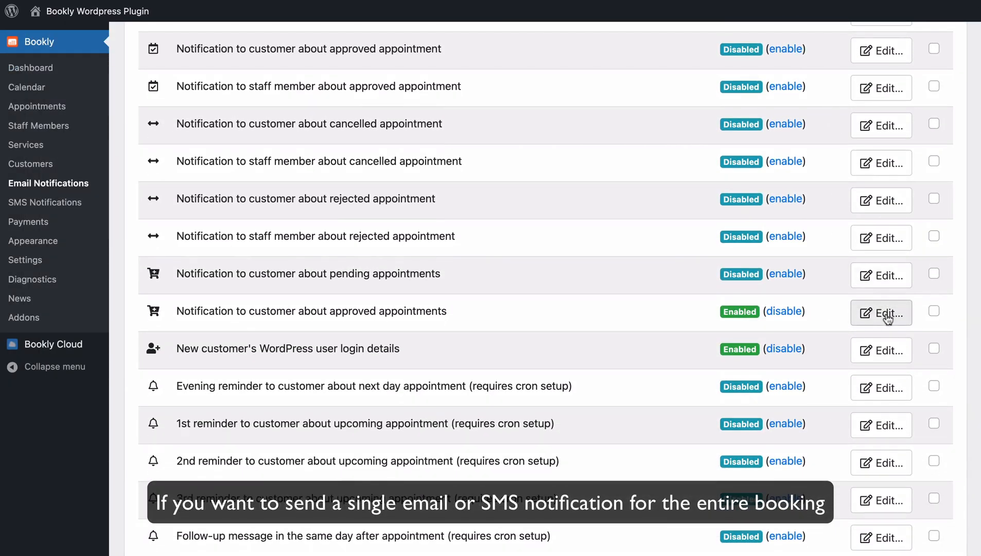
{"action": "left_click", "coordinate": [881, 312]}
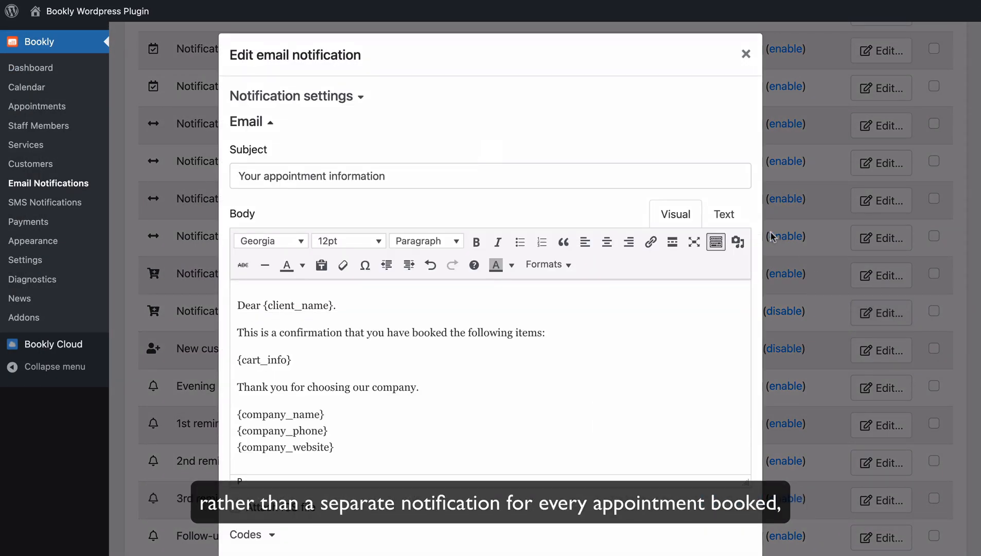
{"action": "left_click", "coordinate": [724, 214]}
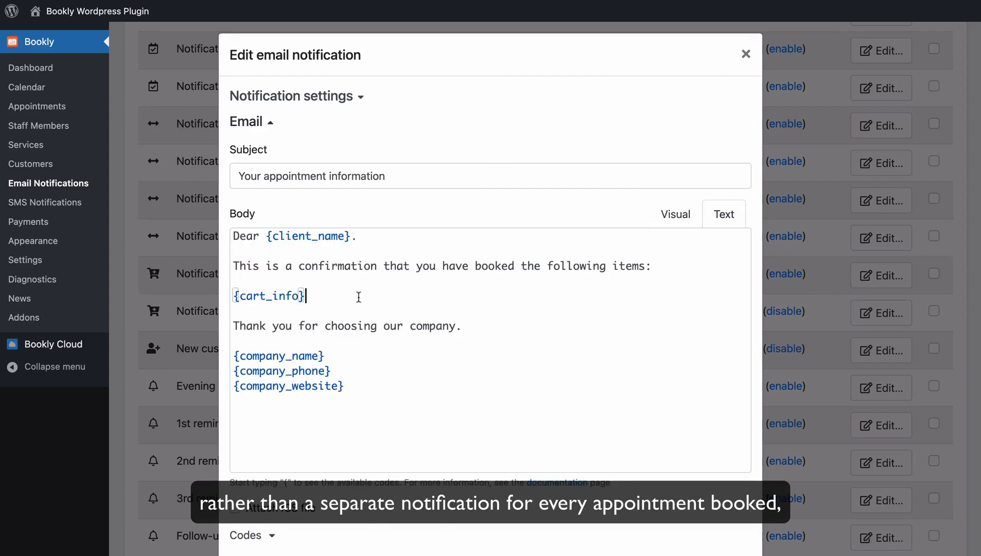